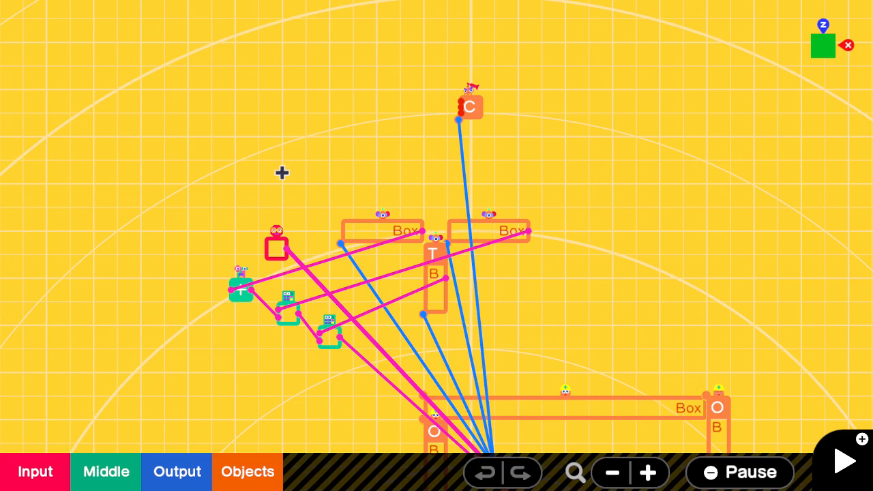
pyautogui.moveTo(344, 152)
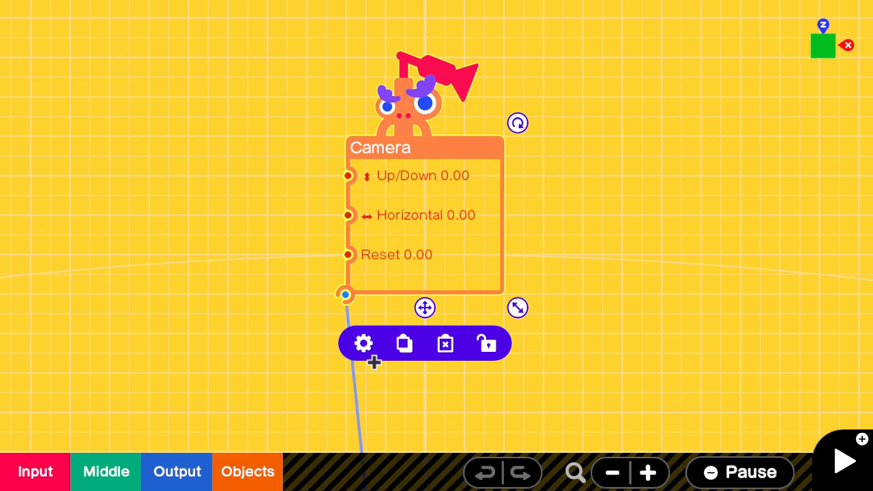
pyautogui.click(363, 343)
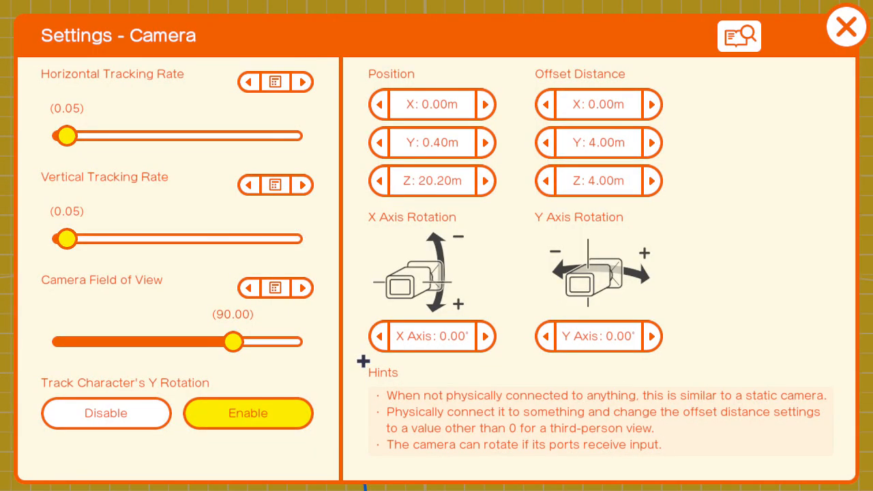
pyautogui.moveTo(524, 193)
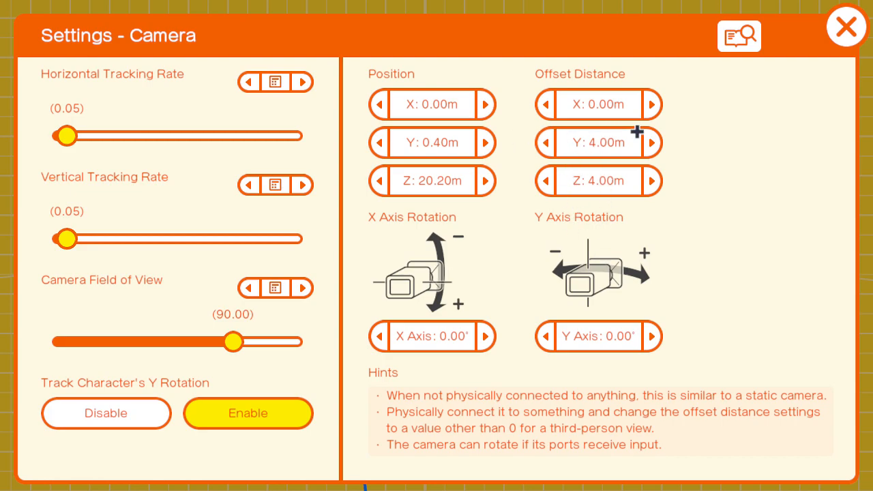
pyautogui.moveTo(659, 143)
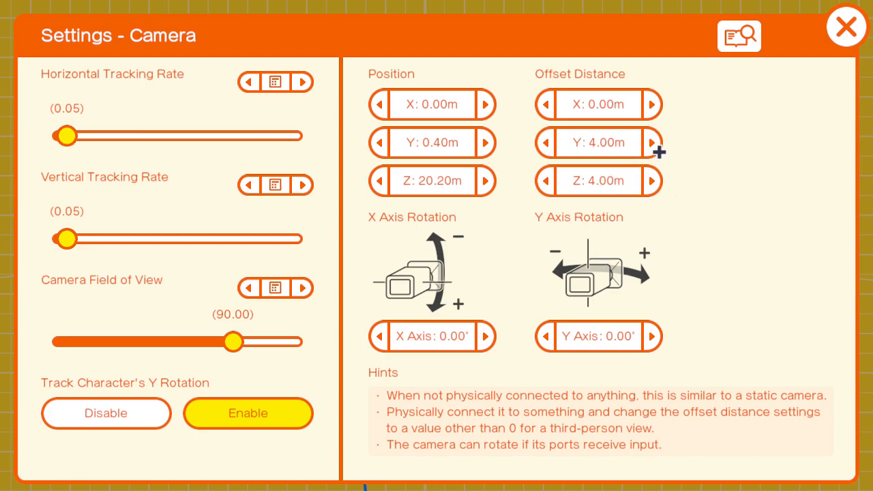
pyautogui.click(846, 26)
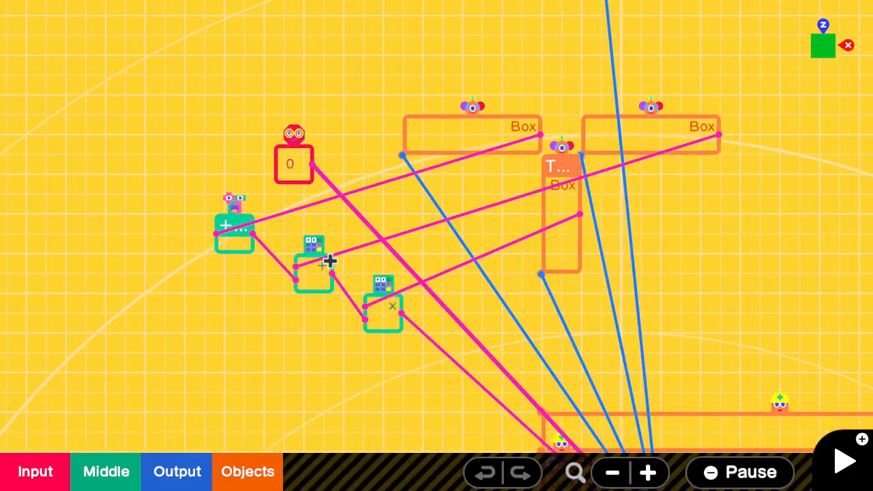
pyautogui.moveTo(363, 315)
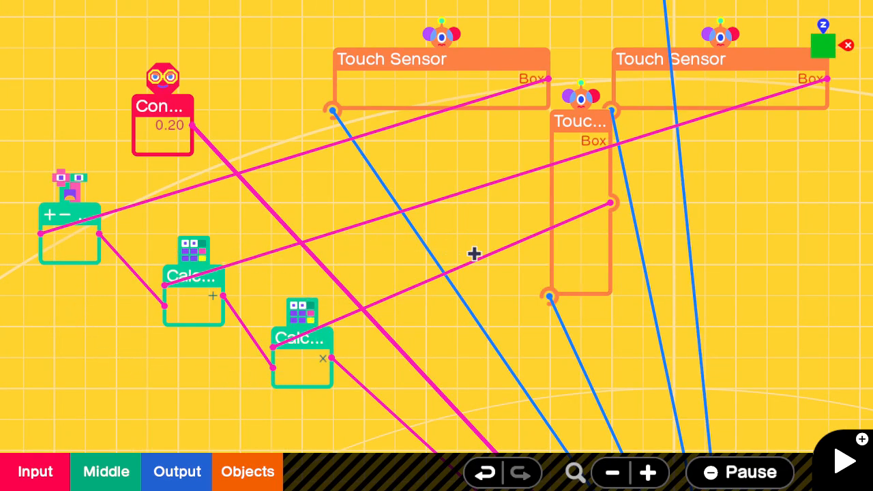
pyautogui.moveTo(631, 181)
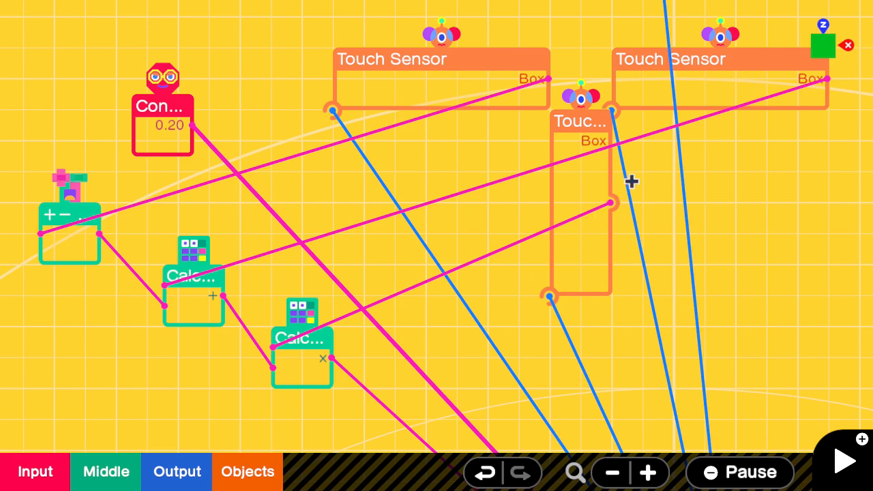
pyautogui.moveTo(536, 298)
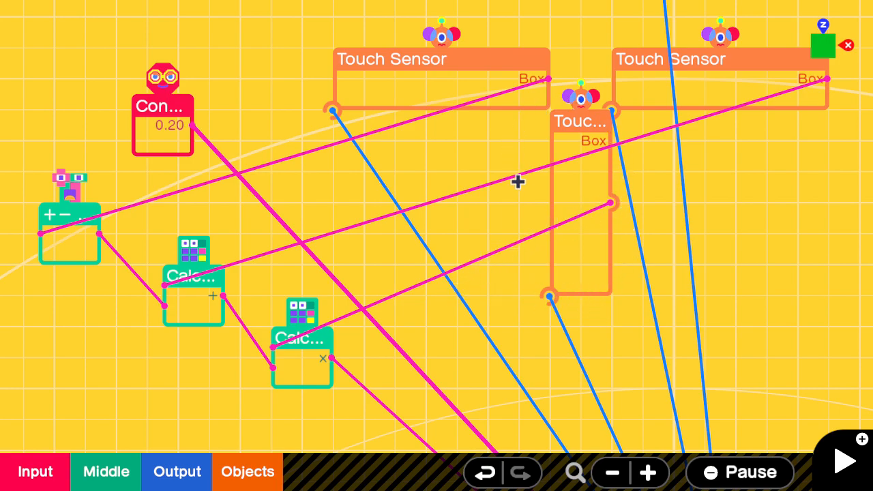
pyautogui.moveTo(656, 259)
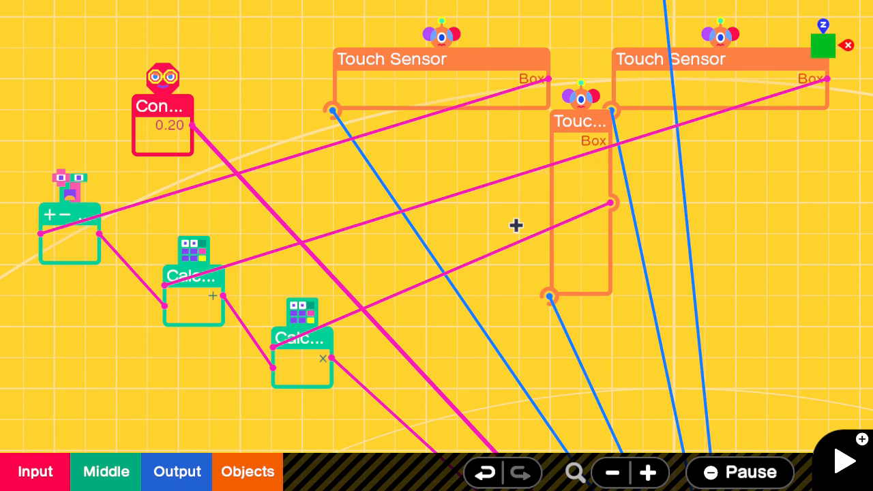
pyautogui.moveTo(277, 395)
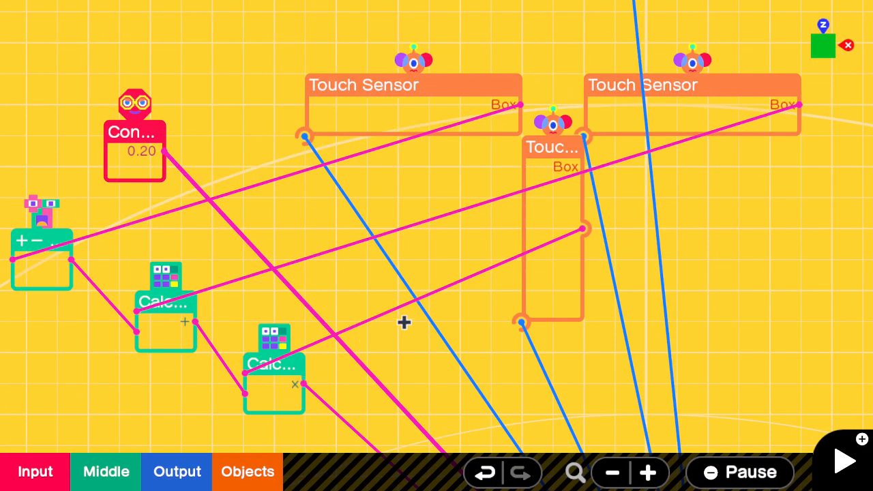
pyautogui.moveTo(477, 266)
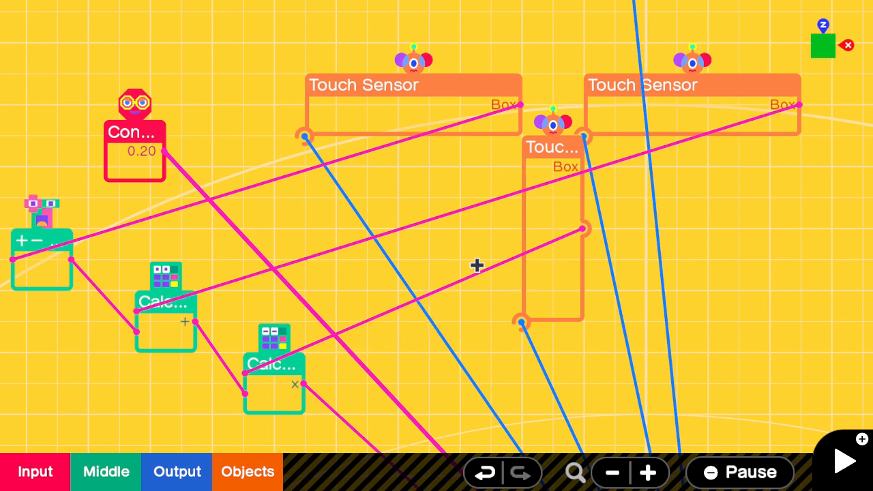
pyautogui.moveTo(579, 231)
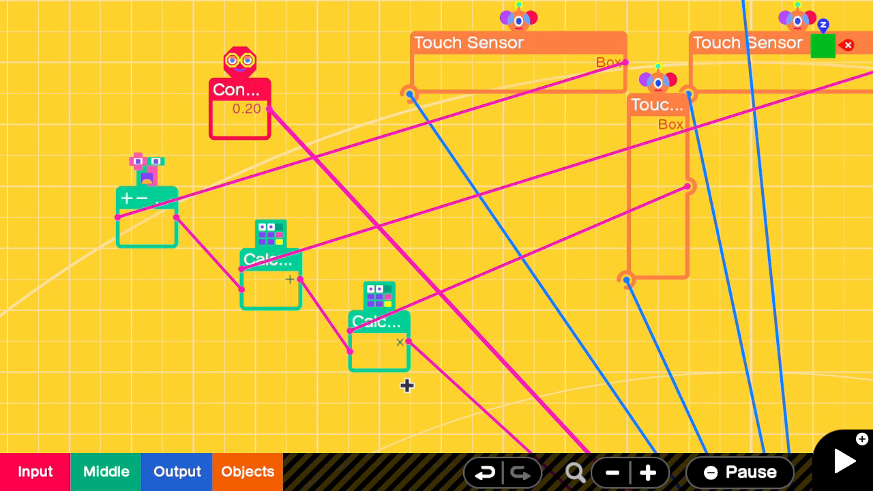
pyautogui.moveTo(350, 328)
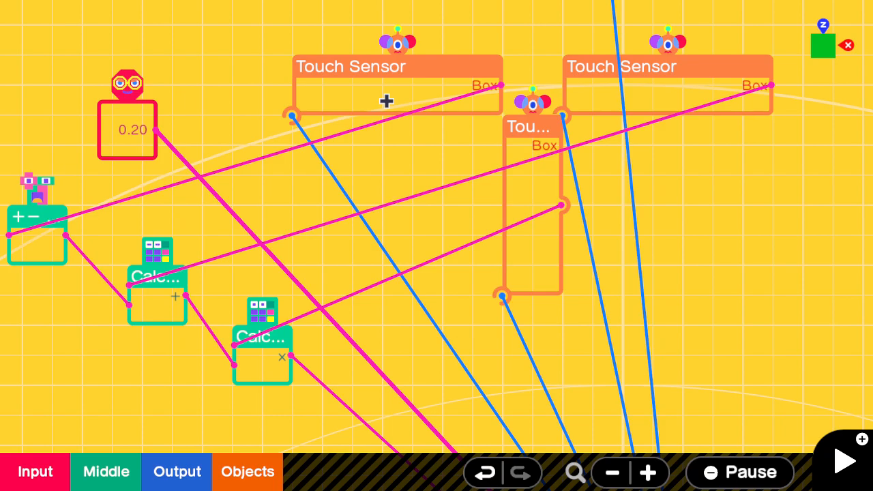
pyautogui.moveTo(521, 217)
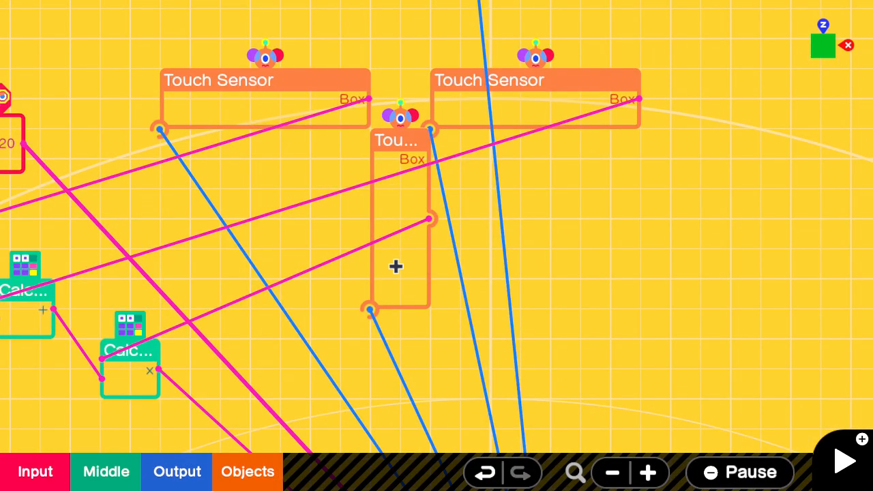
pyautogui.moveTo(711, 292)
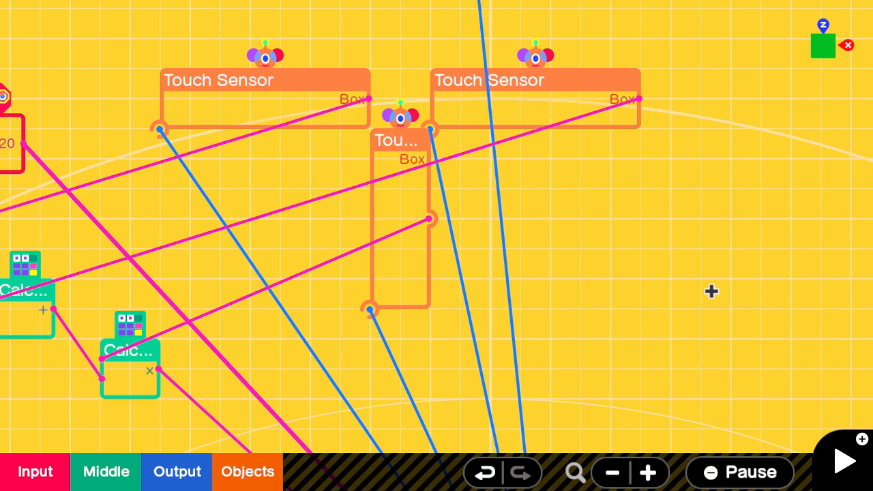
pyautogui.moveTo(510, 121)
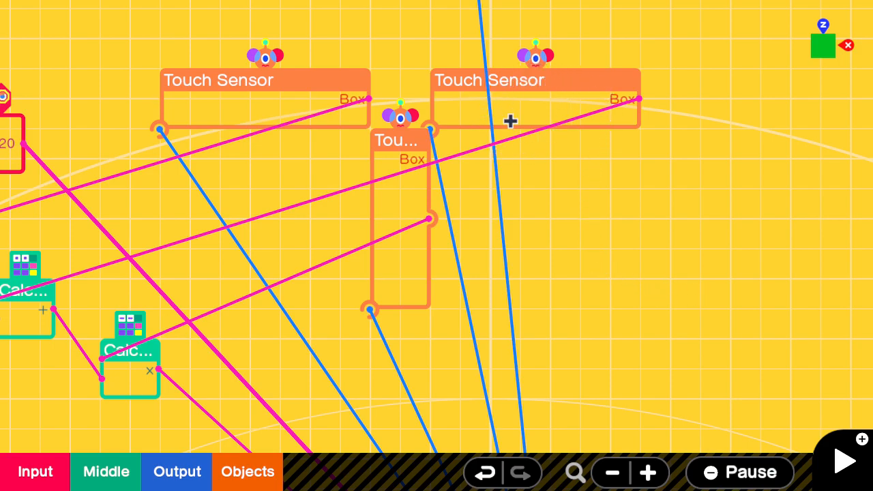
pyautogui.moveTo(263, 262)
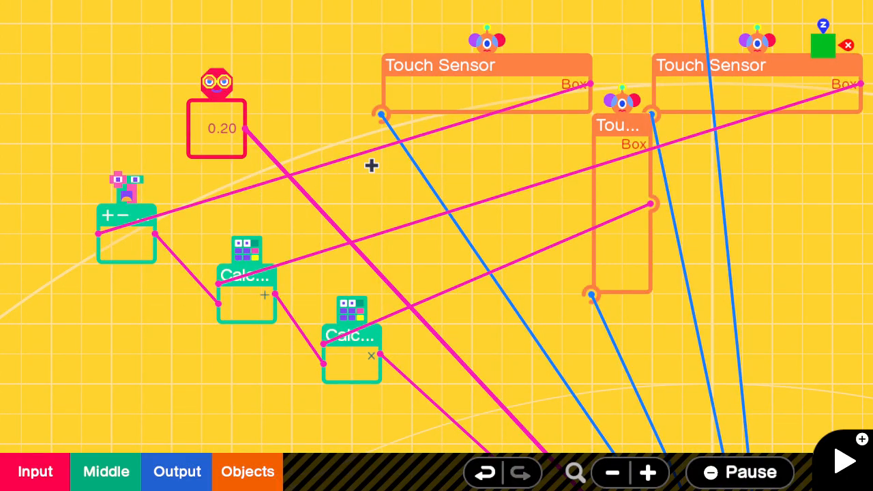
pyautogui.moveTo(86, 258)
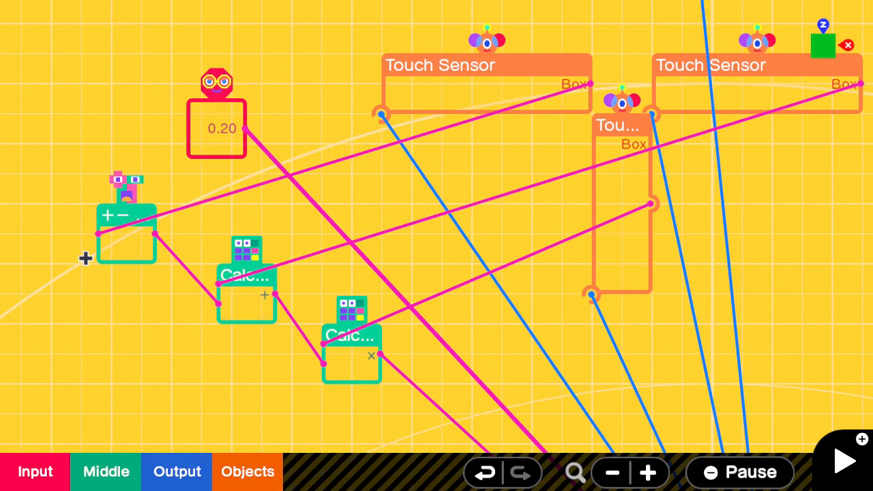
pyautogui.moveTo(169, 186)
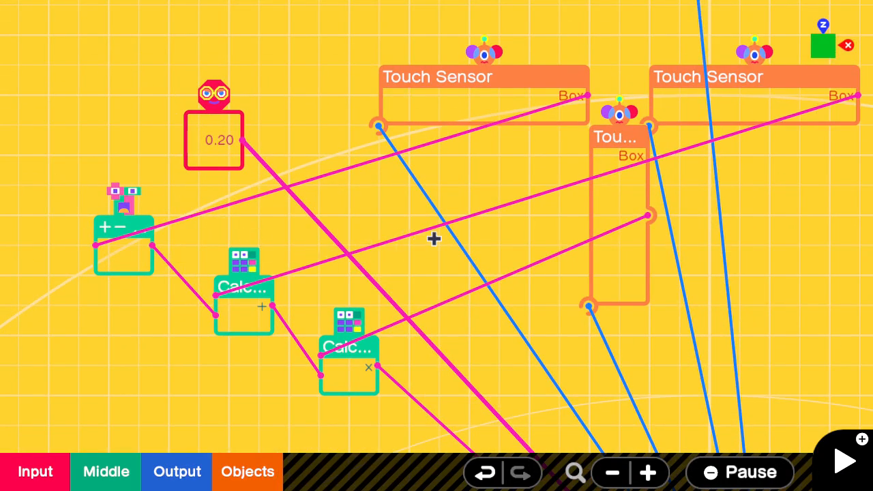
pyautogui.moveTo(268, 306)
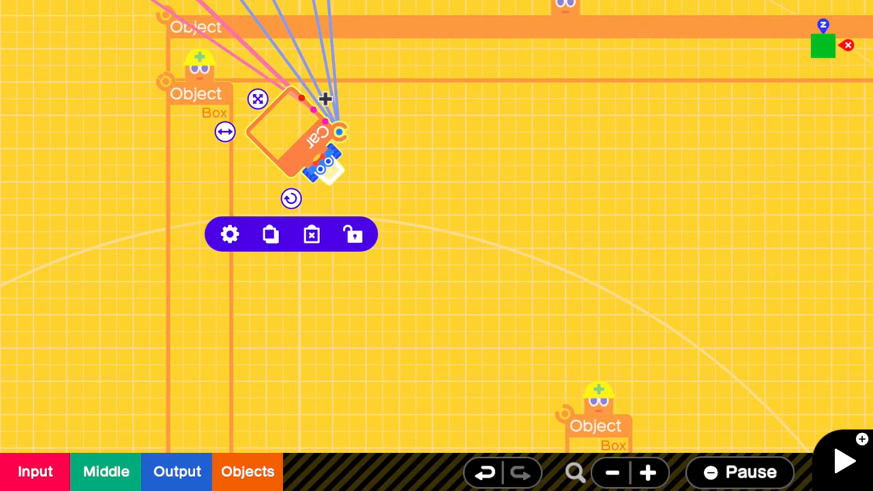
pyautogui.moveTo(354, 107)
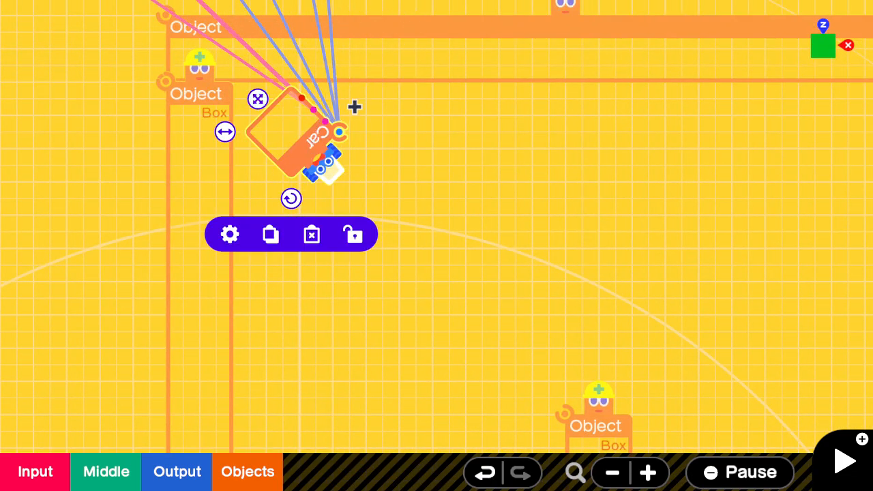
pyautogui.moveTo(148, 280)
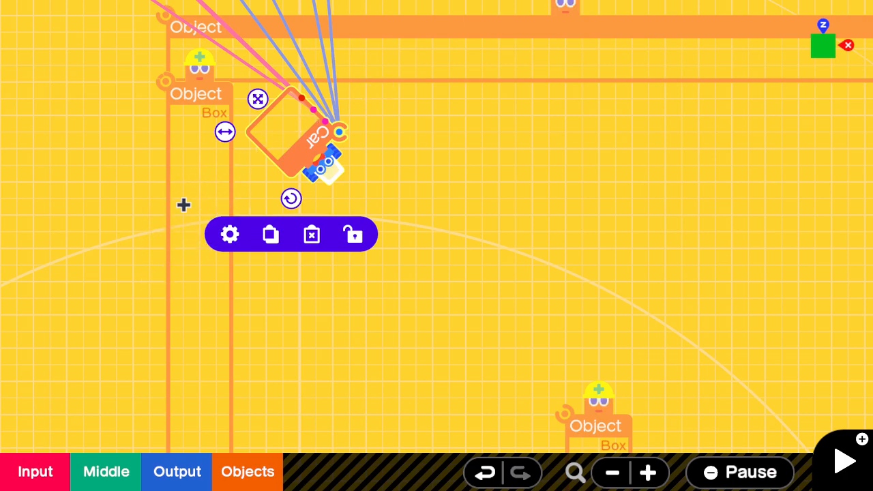
pyautogui.moveTo(383, 361)
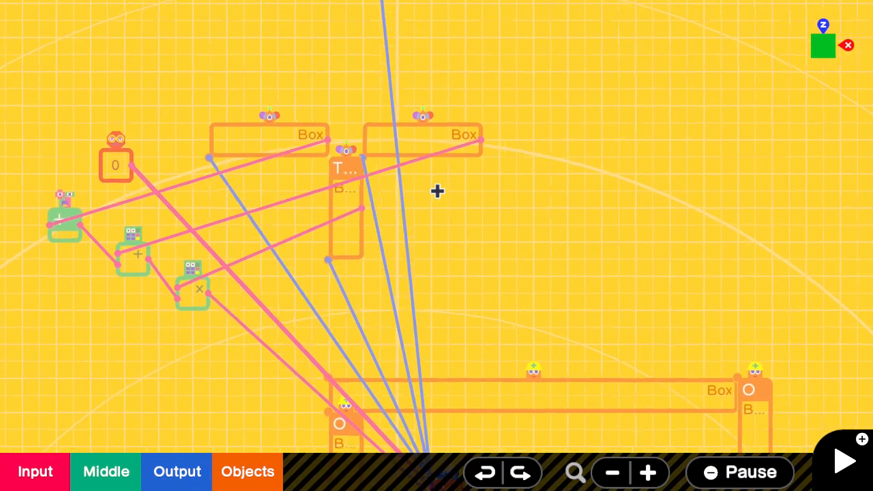
pyautogui.click(344, 147)
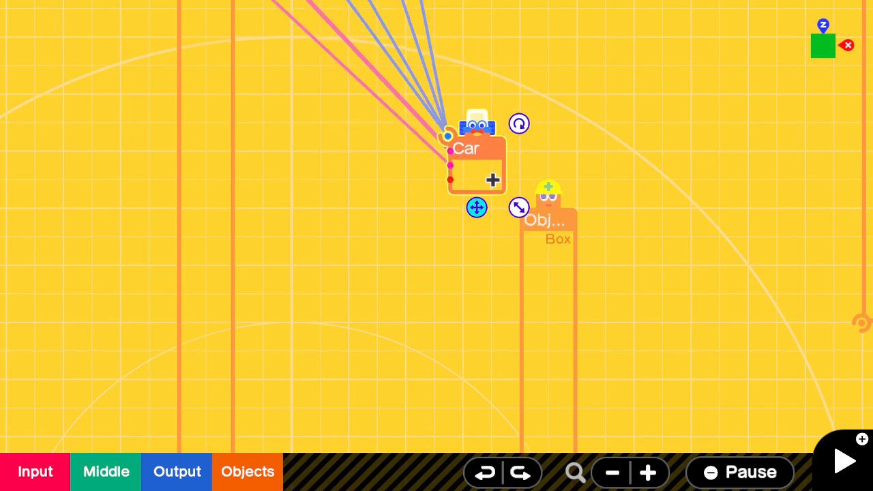
# - Start a test run so the AI car drives into the walled maze
pyautogui.click(843, 461)
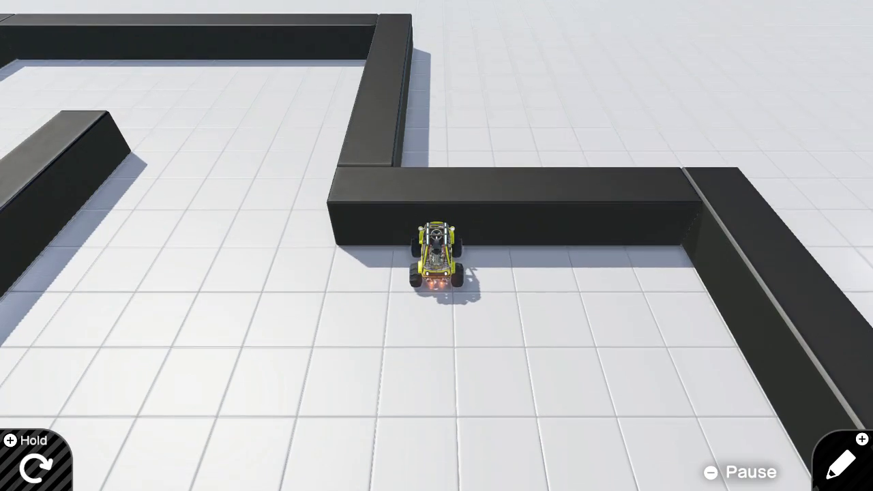
pyautogui.click(838, 463)
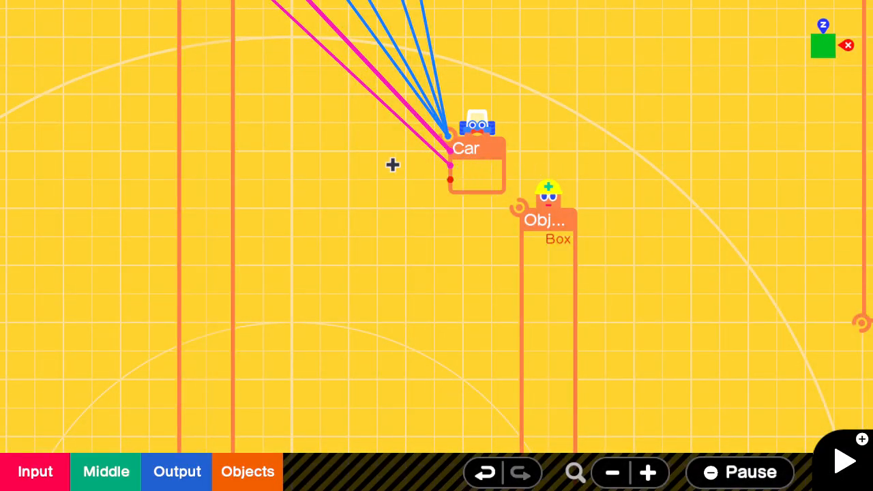
pyautogui.moveTo(285, 144)
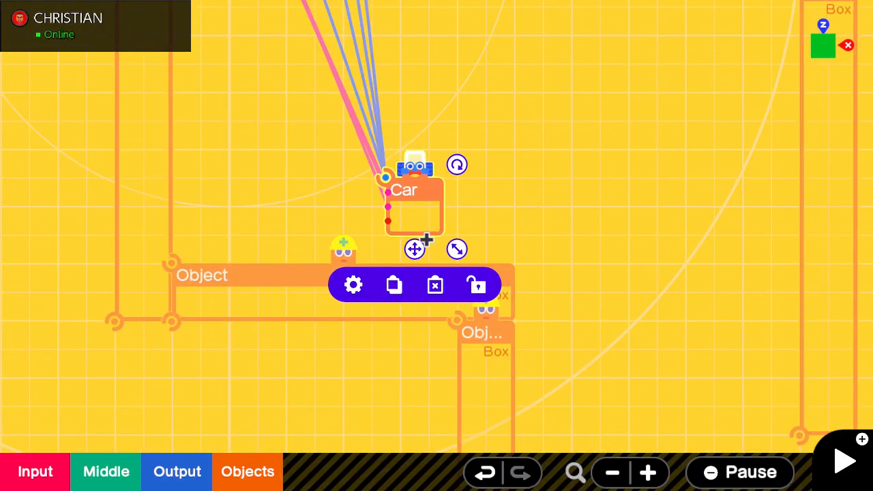
pyautogui.moveTo(461, 324)
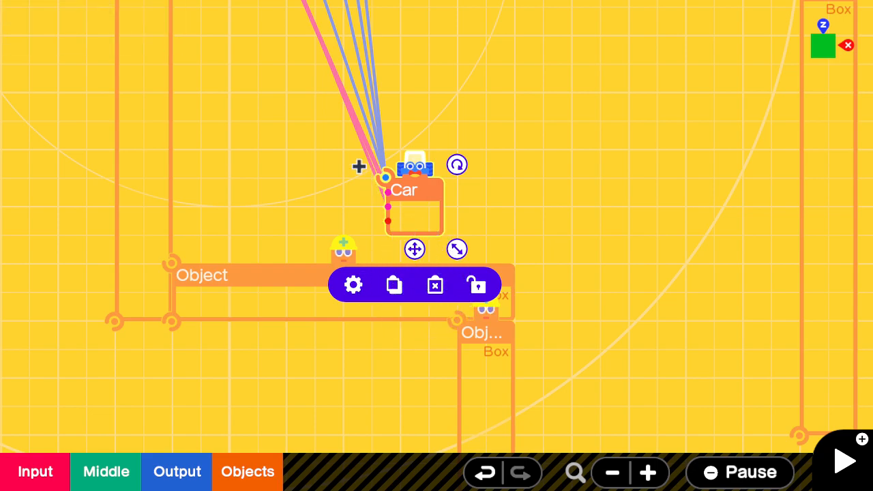
pyautogui.moveTo(186, 226)
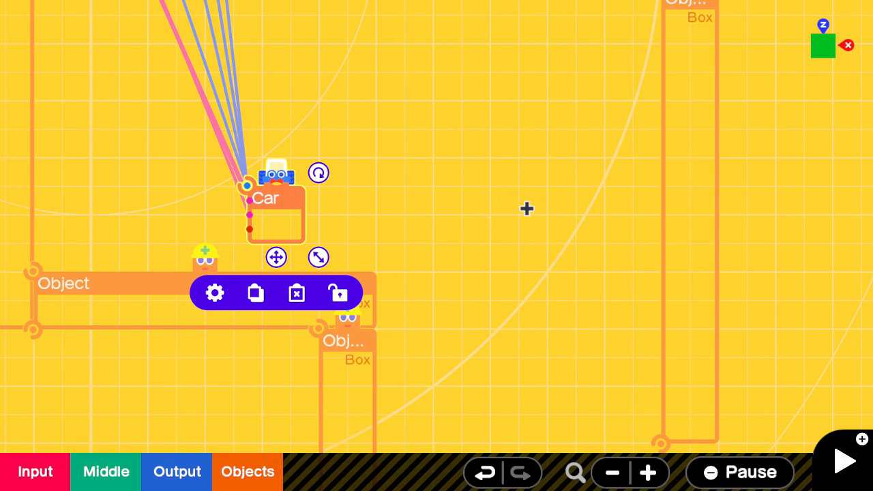
pyautogui.moveTo(281, 165)
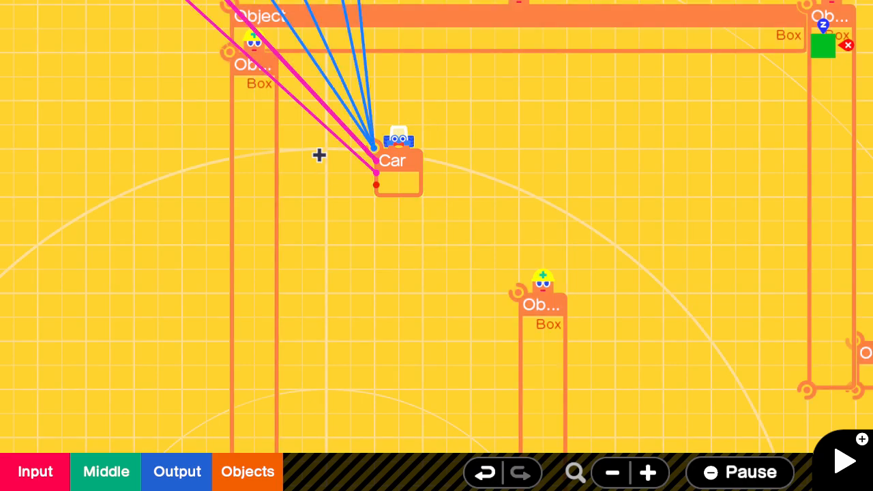
pyautogui.moveTo(360, 190)
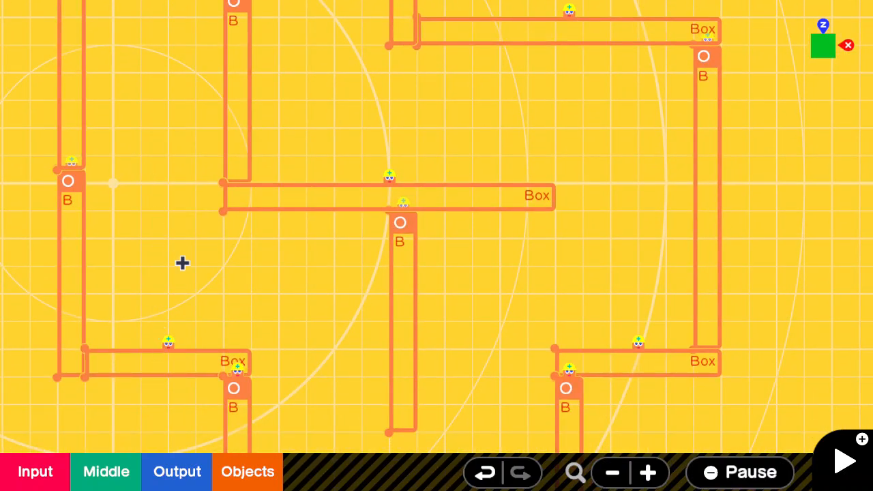
pyautogui.moveTo(247, 256)
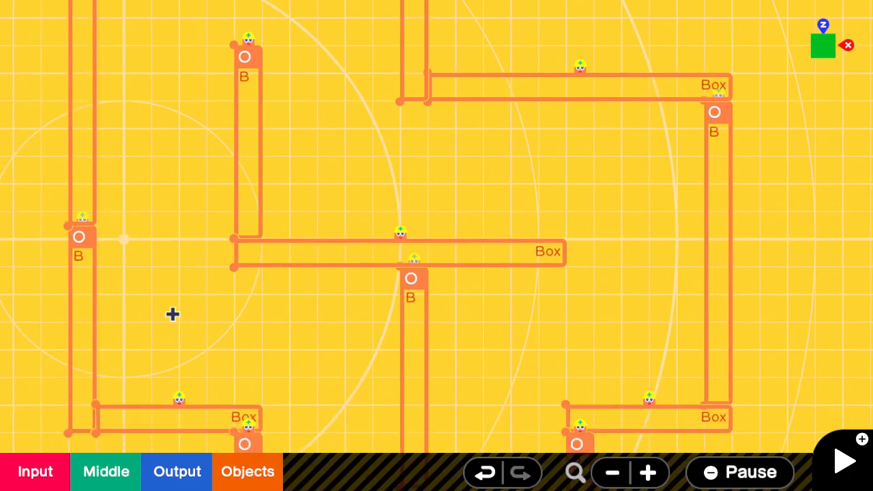
pyautogui.moveTo(344, 363)
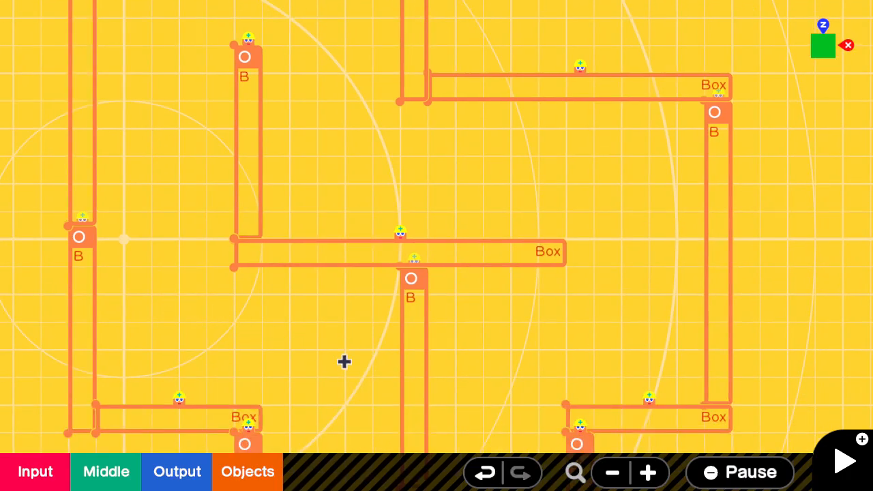
pyautogui.moveTo(328, 300)
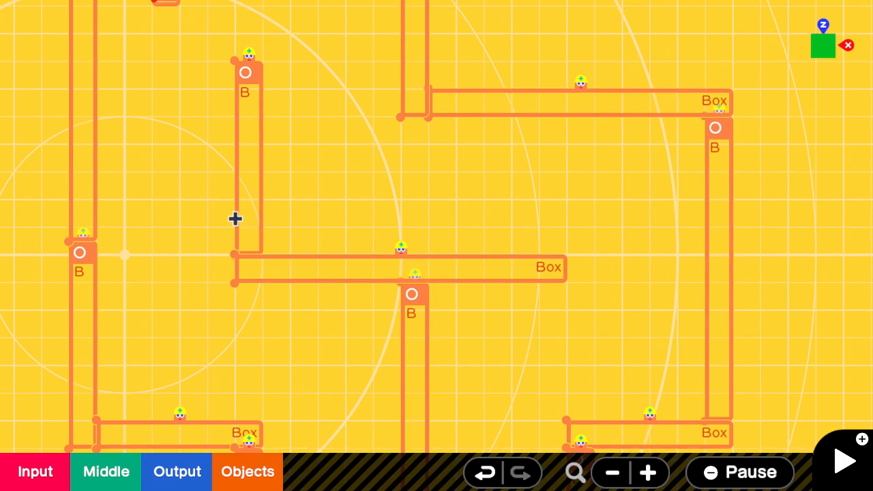
pyautogui.moveTo(169, 166)
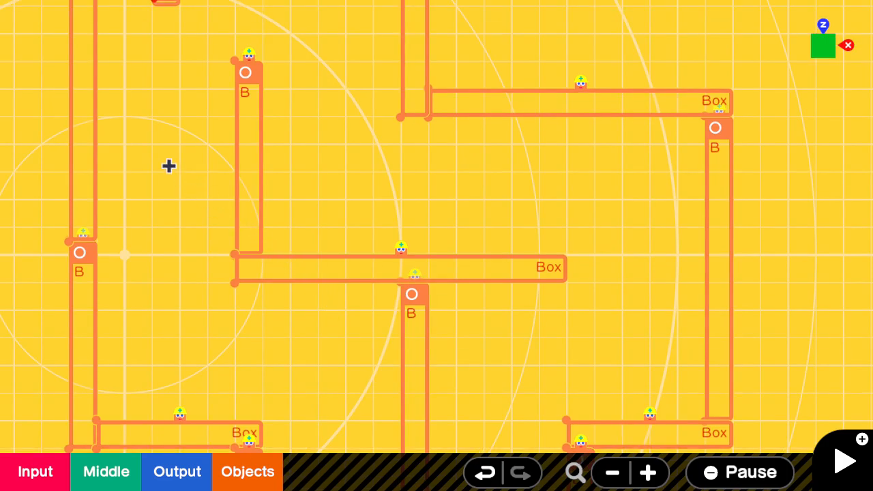
pyautogui.moveTo(242, 111)
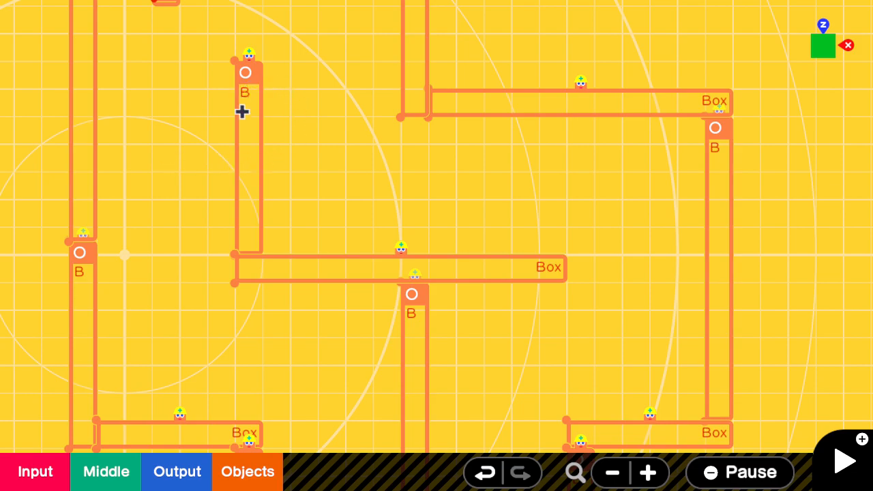
pyautogui.moveTo(385, 228)
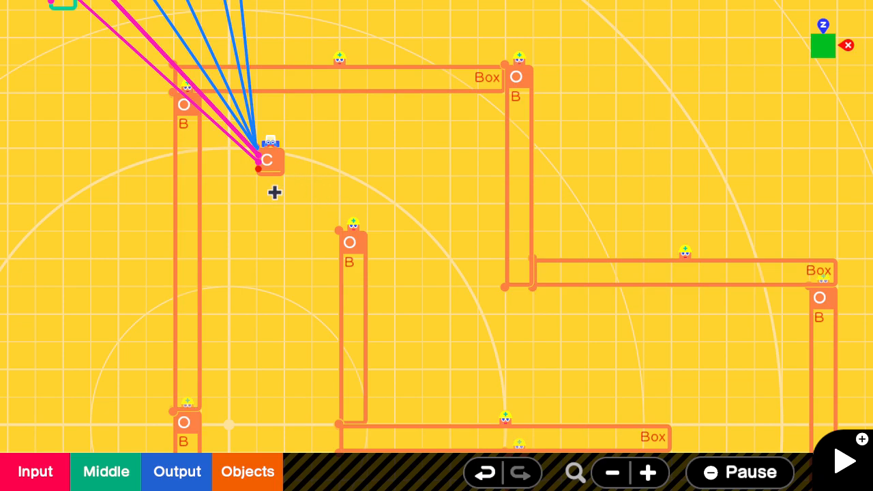
pyautogui.moveTo(288, 171)
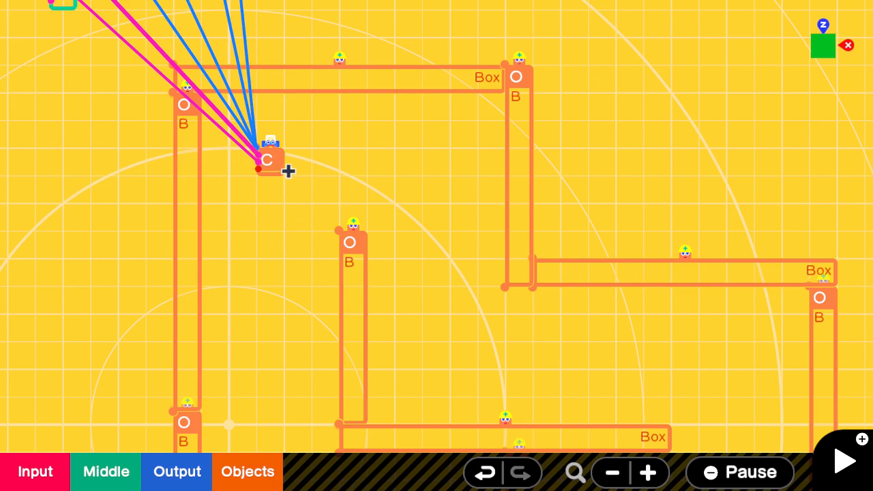
pyautogui.moveTo(248, 242)
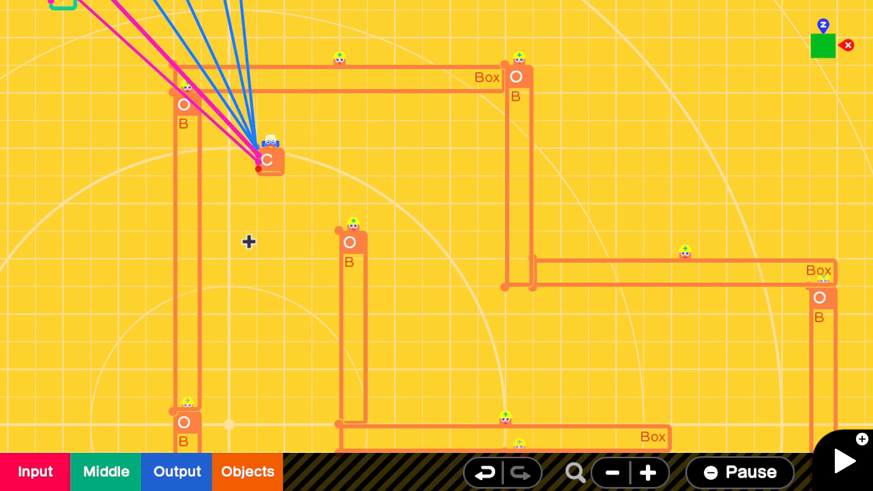
pyautogui.moveTo(251, 159)
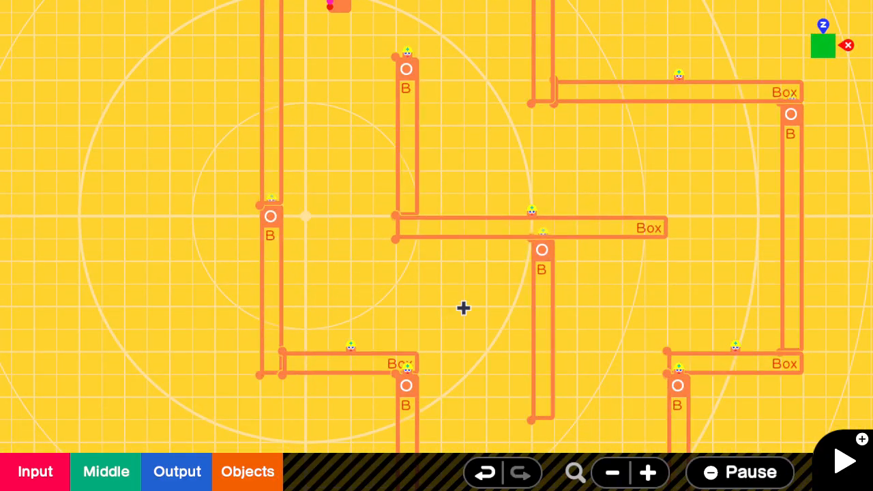
pyautogui.moveTo(365, 75)
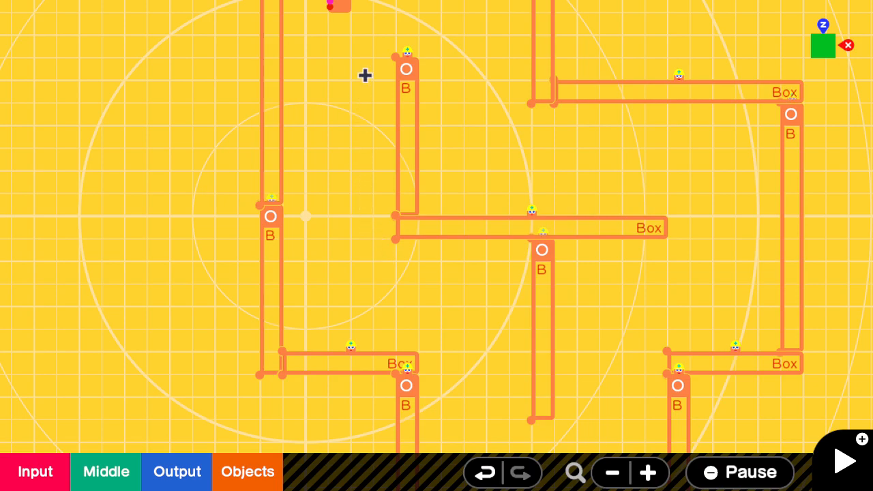
pyautogui.moveTo(374, 7)
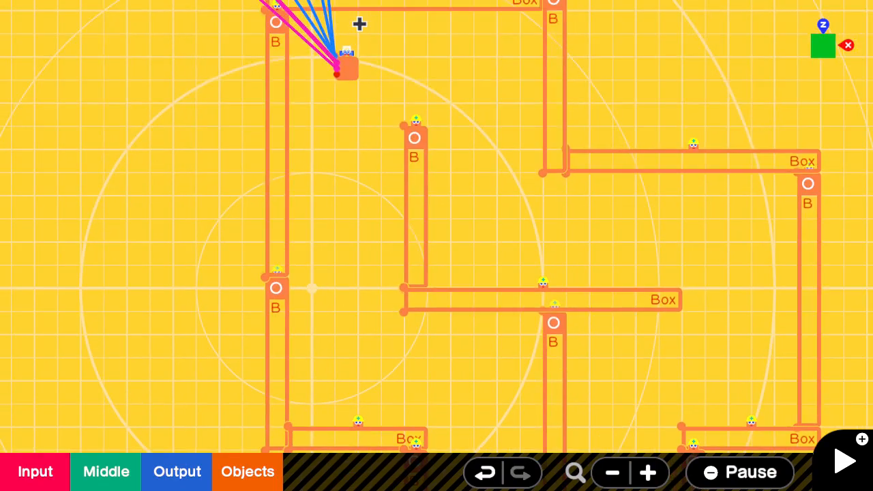
pyautogui.moveTo(378, 105)
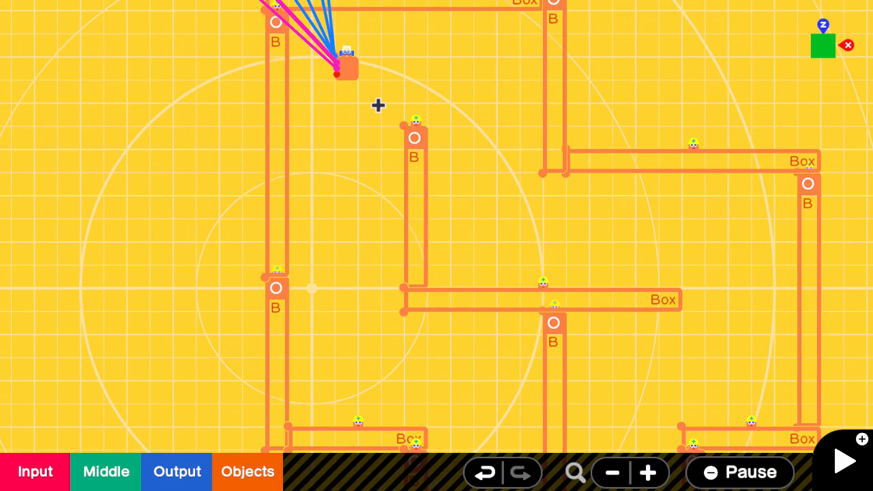
pyautogui.moveTo(344, 111)
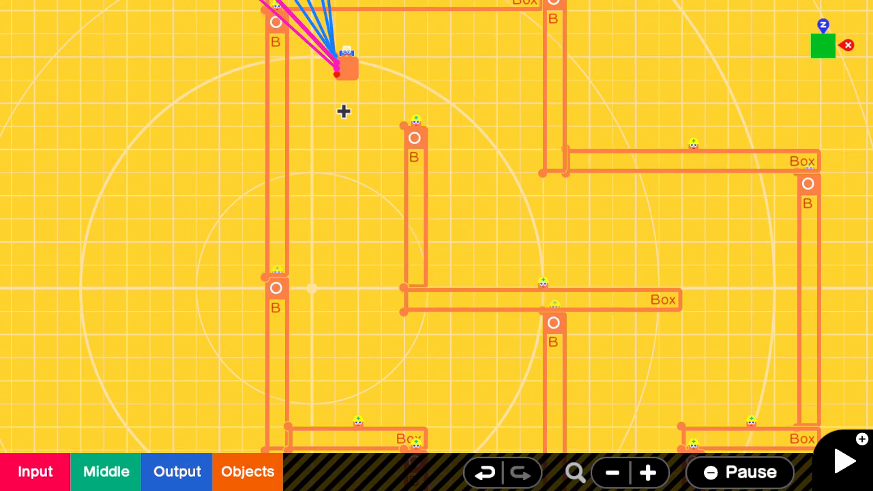
pyautogui.moveTo(343, 81)
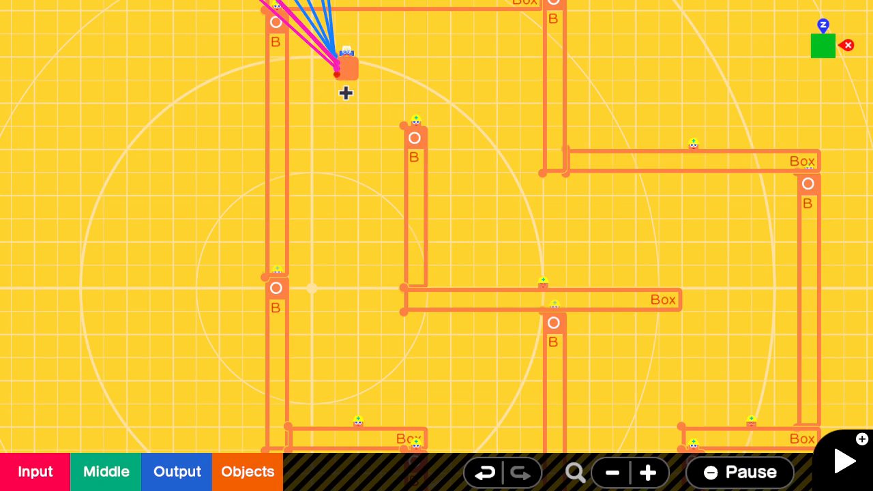
pyautogui.moveTo(349, 335)
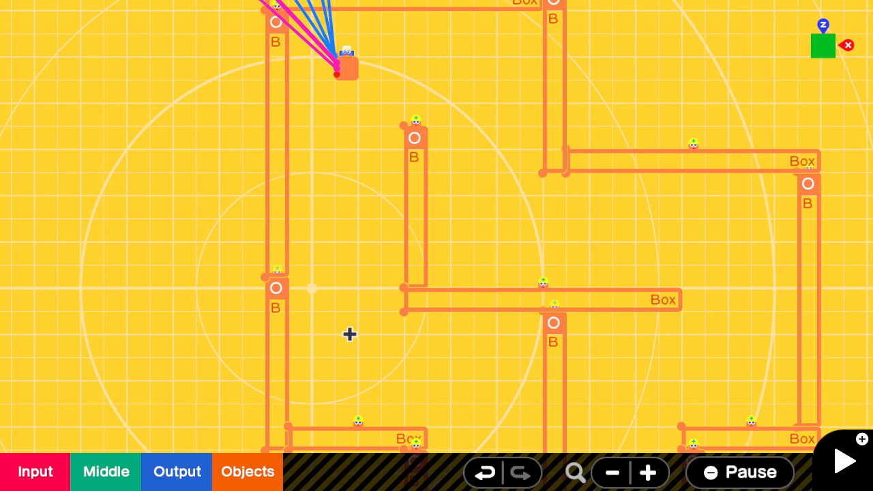
pyautogui.moveTo(369, 221)
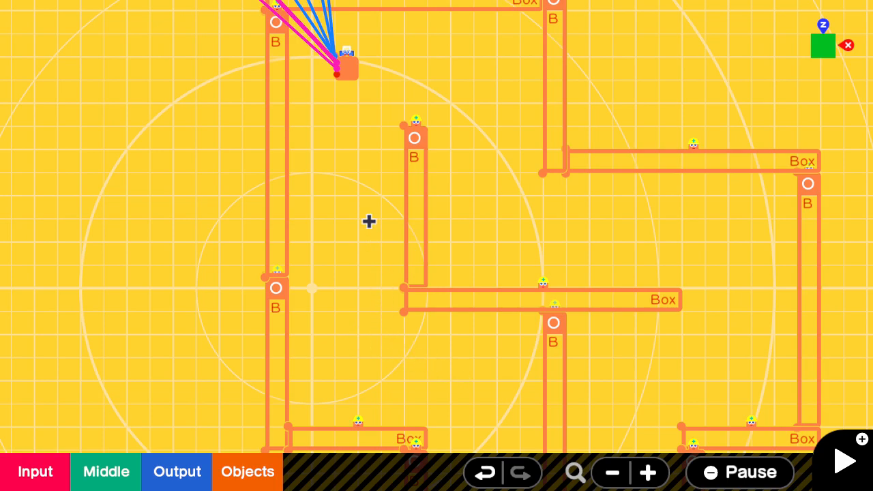
pyautogui.moveTo(346, 170)
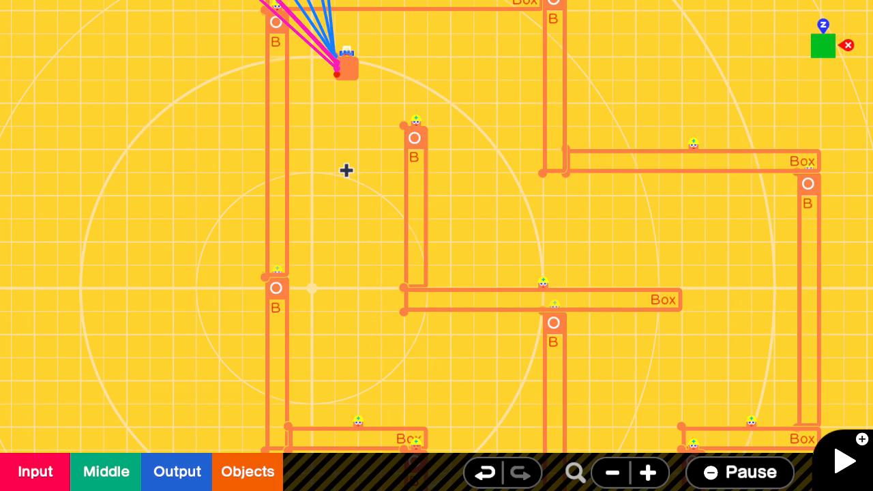
pyautogui.moveTo(481, 223)
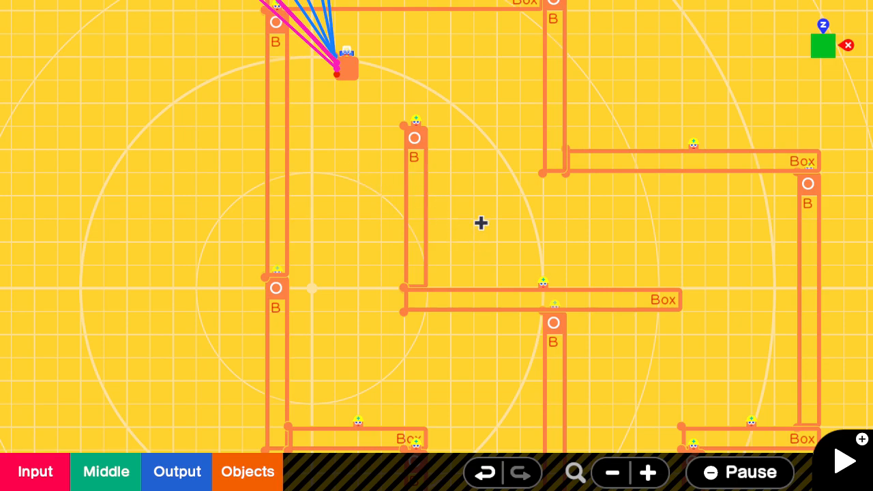
pyautogui.moveTo(340, 178)
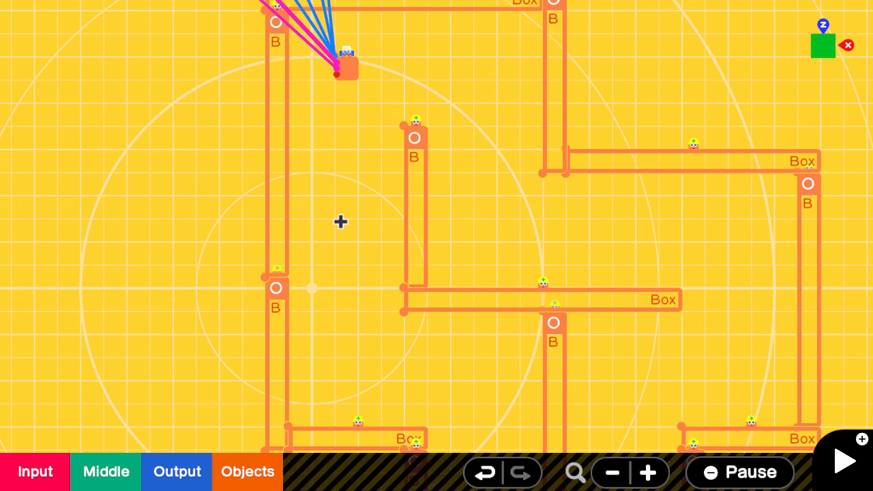
pyautogui.moveTo(366, 215)
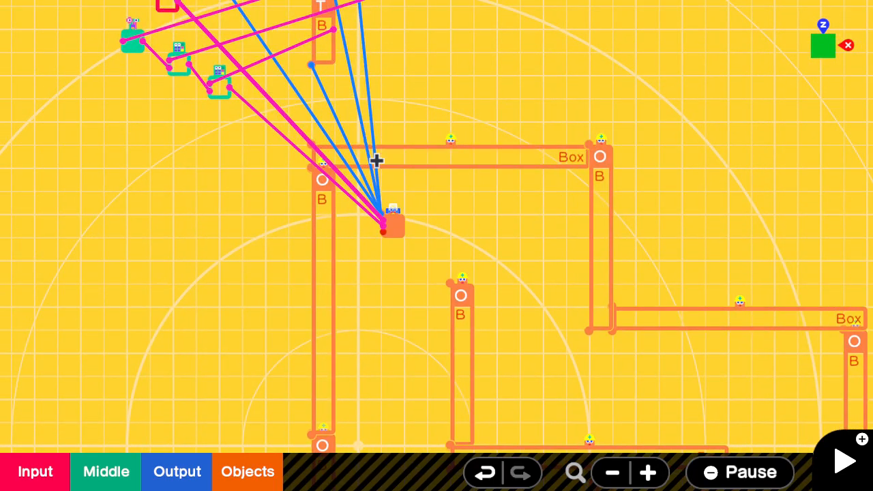
pyautogui.click(648, 473)
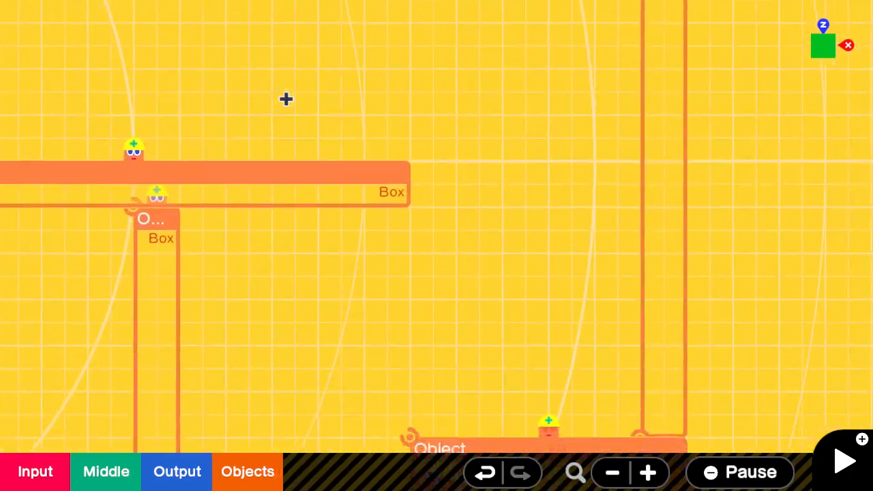
pyautogui.click(612, 473)
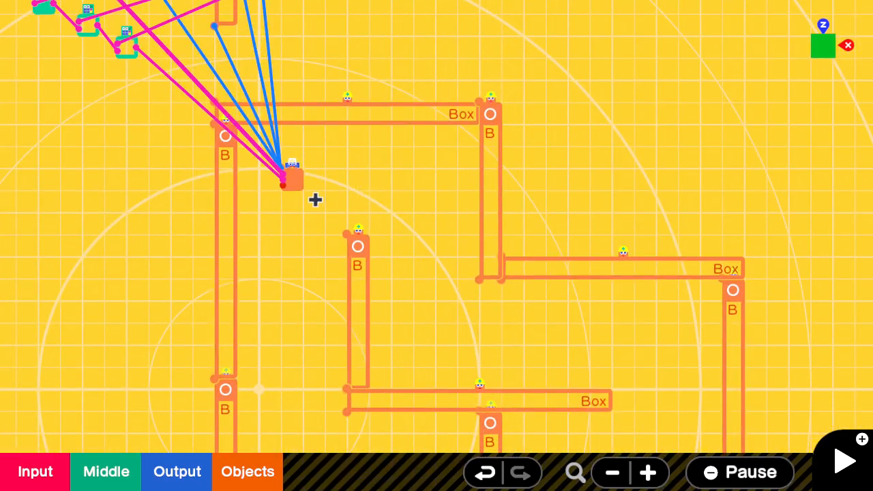
pyautogui.moveTo(318, 272)
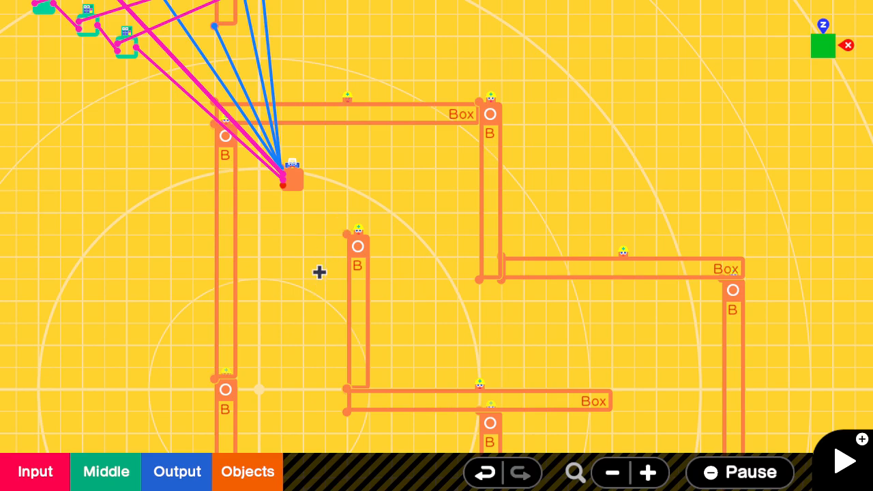
pyautogui.click(647, 472)
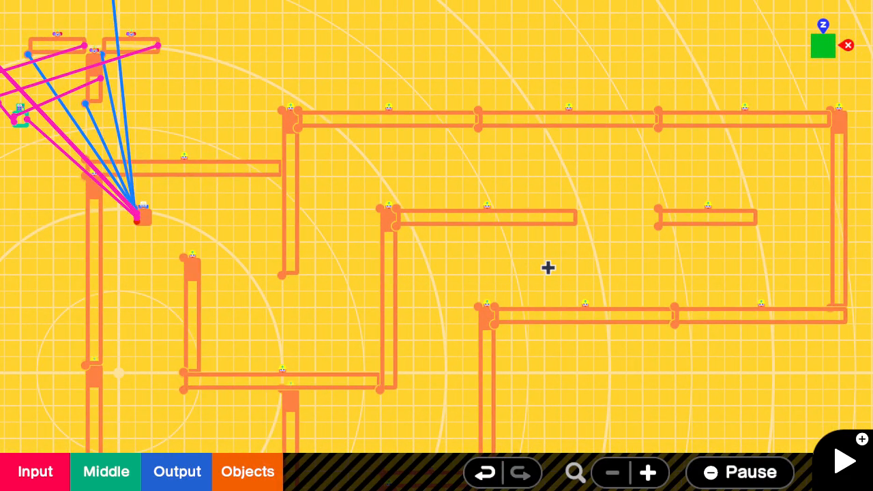
pyautogui.moveTo(496, 258)
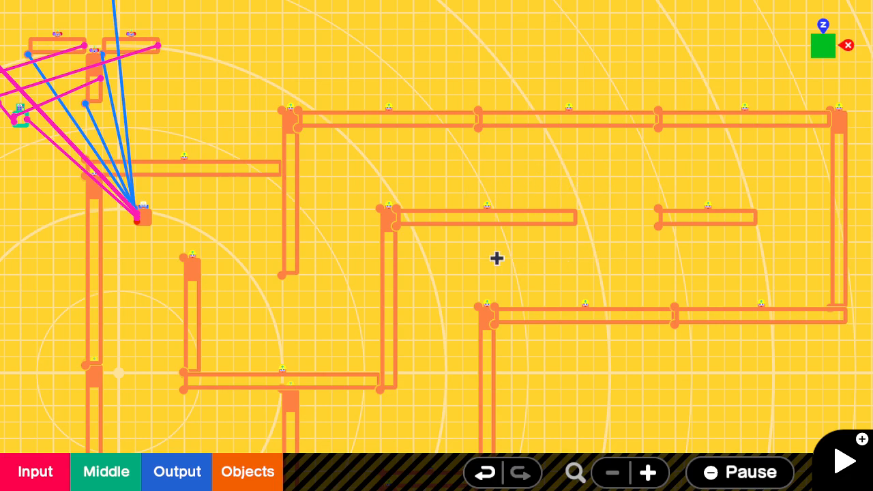
pyautogui.moveTo(525, 242)
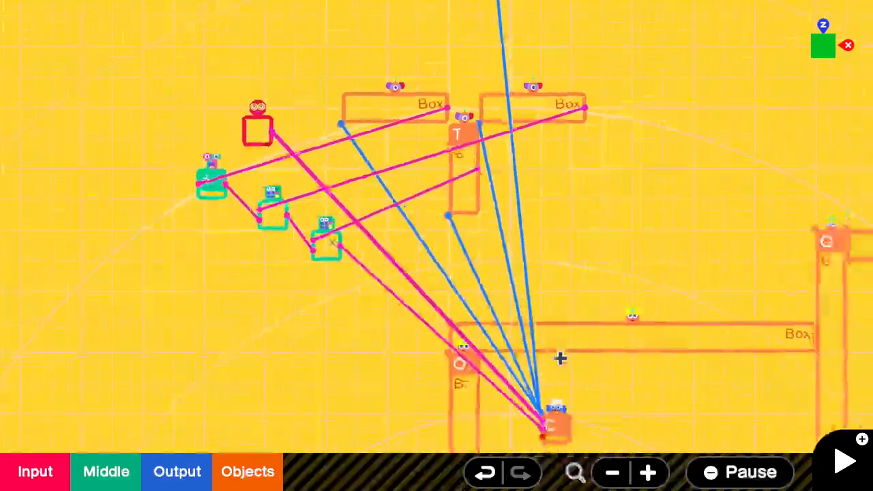
pyautogui.click(844, 461)
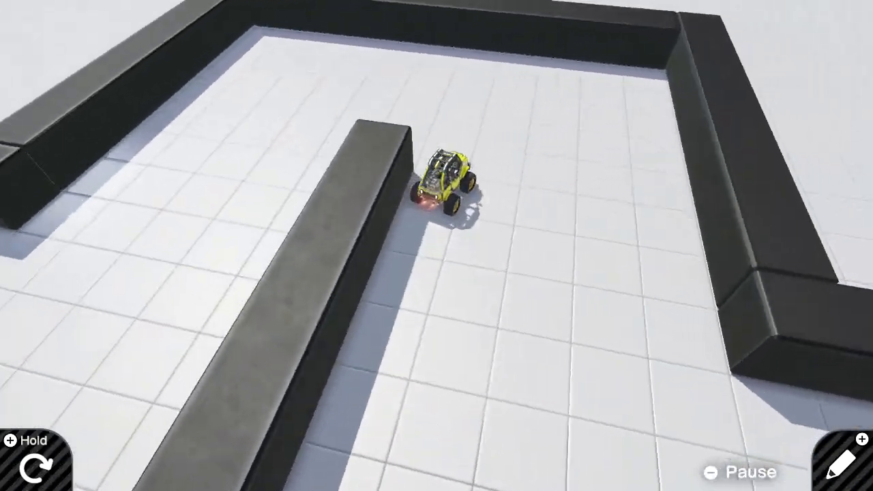
pyautogui.click(846, 462)
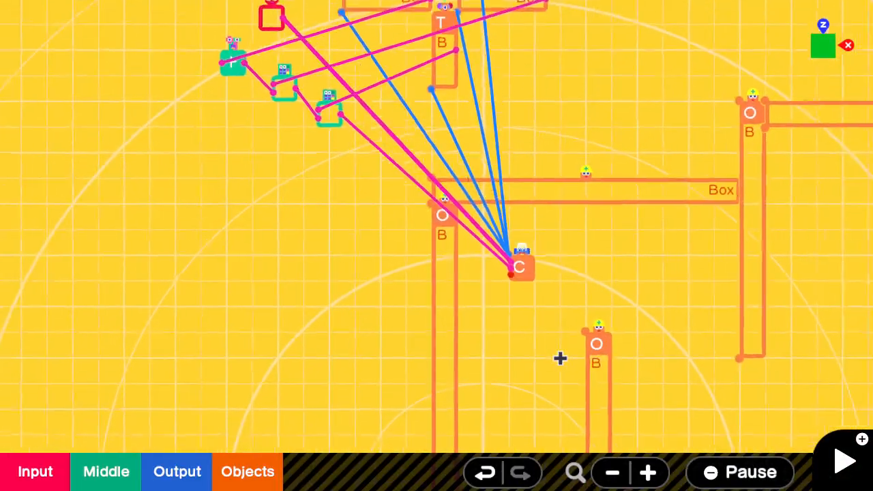